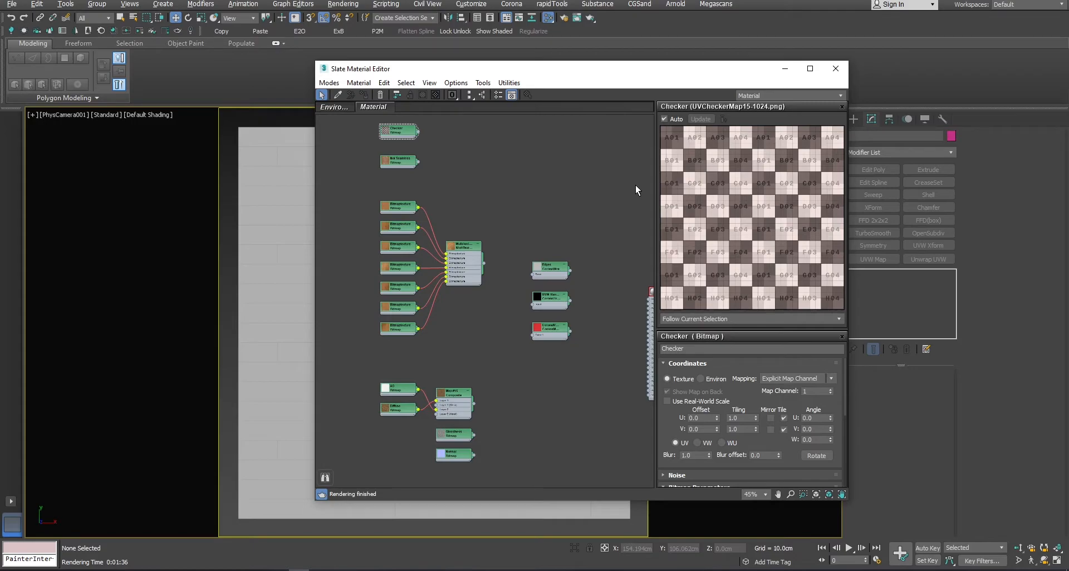
# - Review the Edges CoronaWire, Checker, MultiTexture, UVW Randomizer and CoronaMultimap settings in turn
pyautogui.click(550, 269)
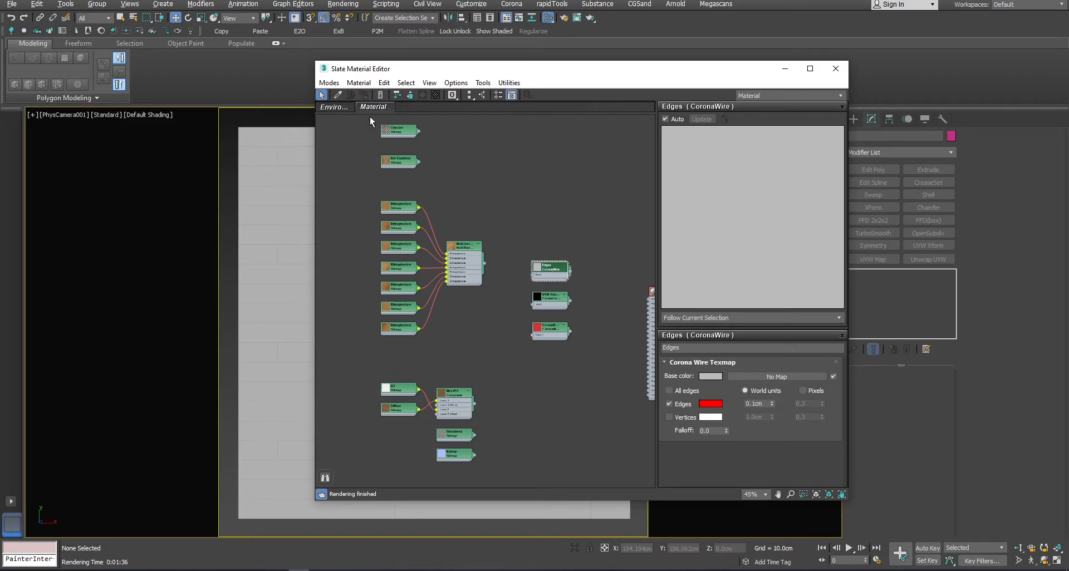
pyautogui.click(398, 130)
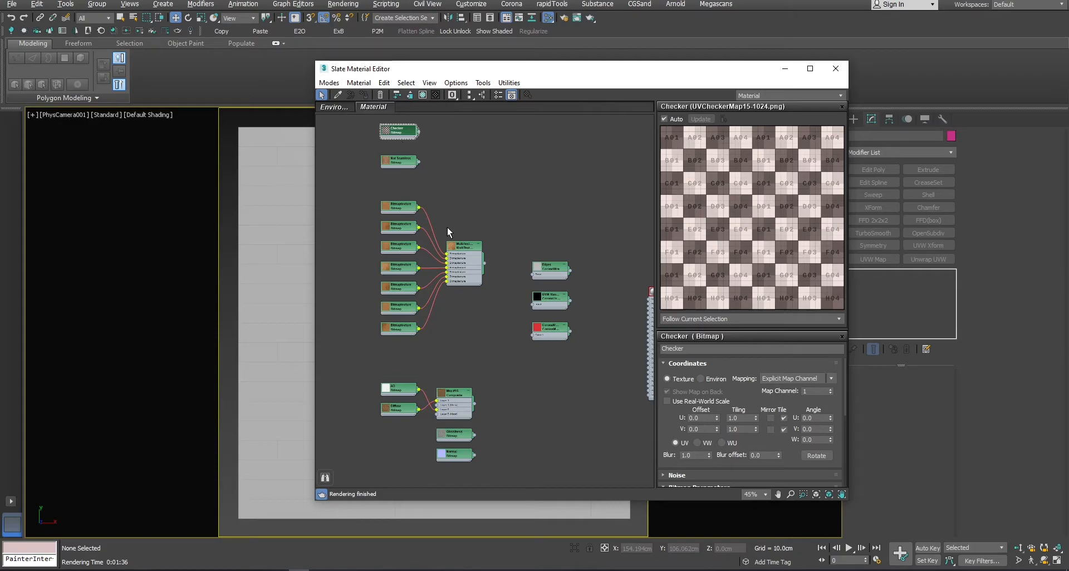
pyautogui.click(464, 248)
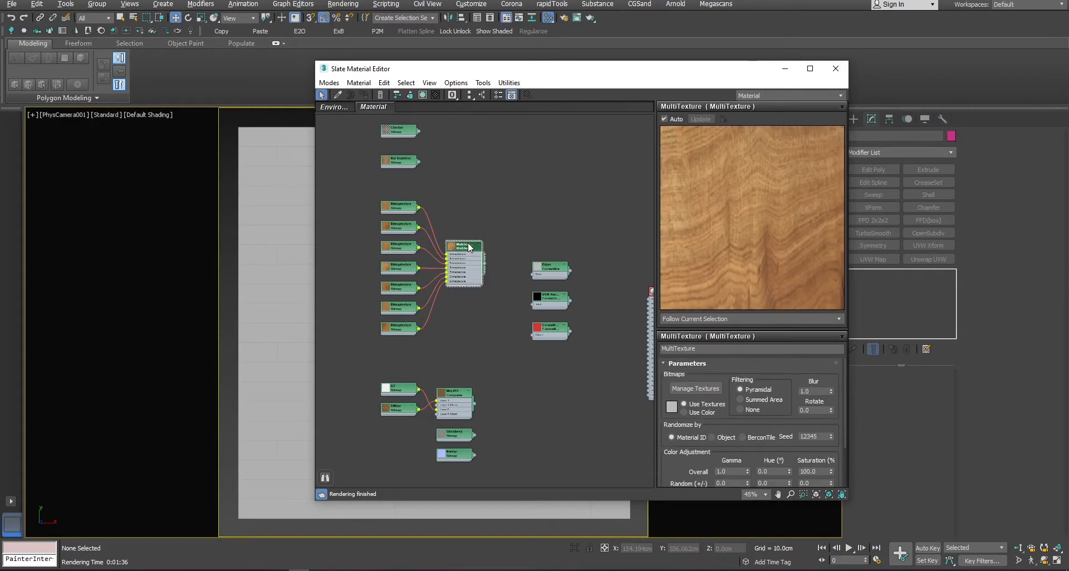
pyautogui.click(550, 298)
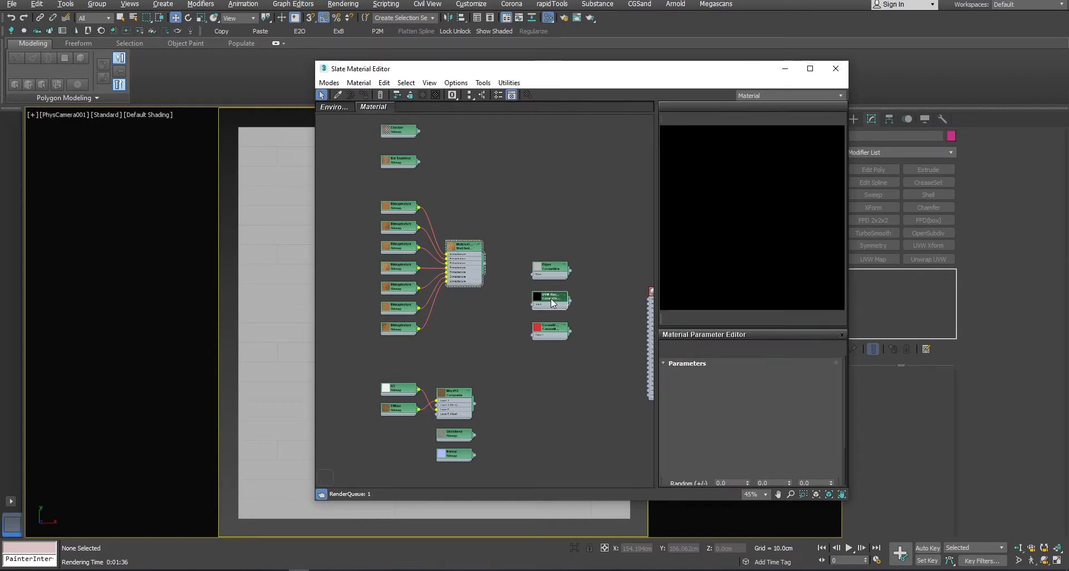
pyautogui.click(550, 298)
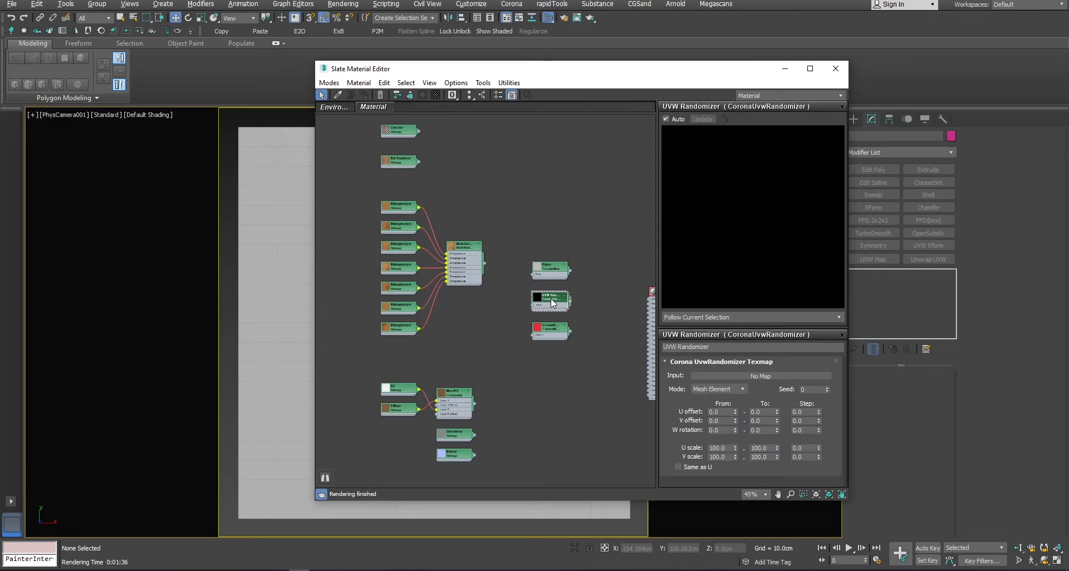
pyautogui.moveTo(552, 335)
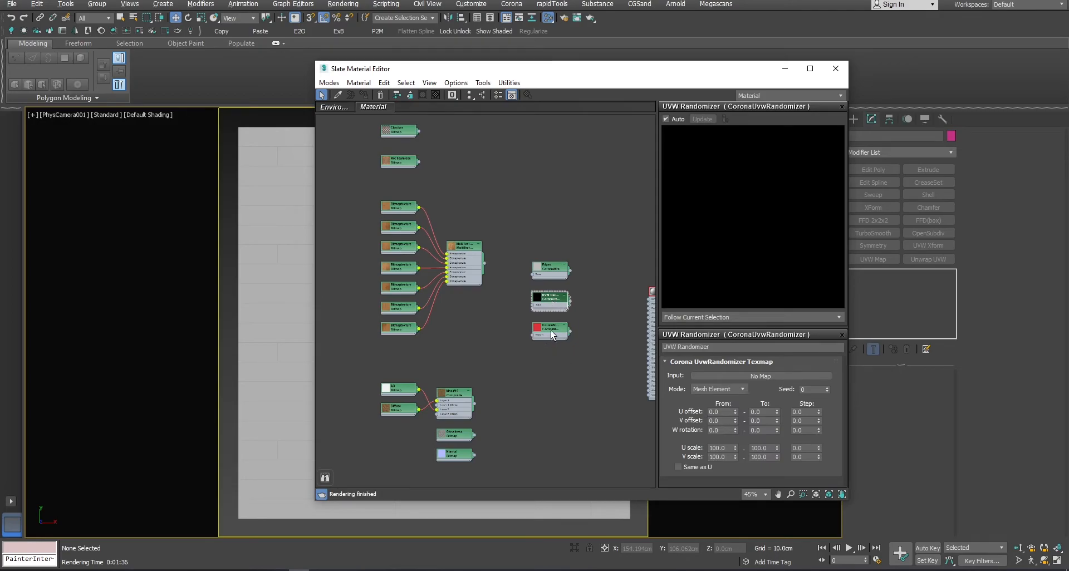
pyautogui.click(551, 331)
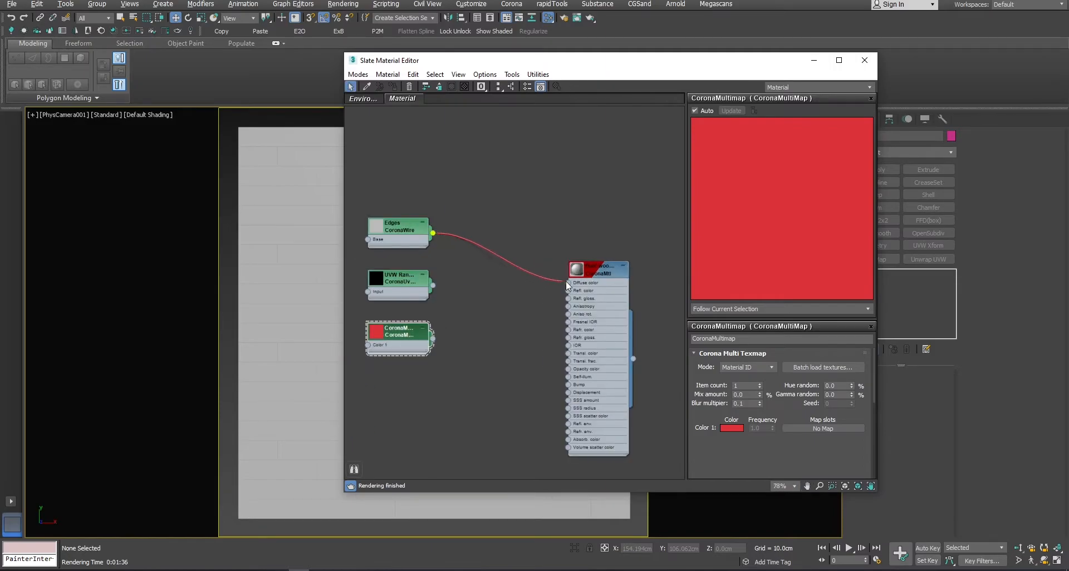
pyautogui.moveTo(170, 36)
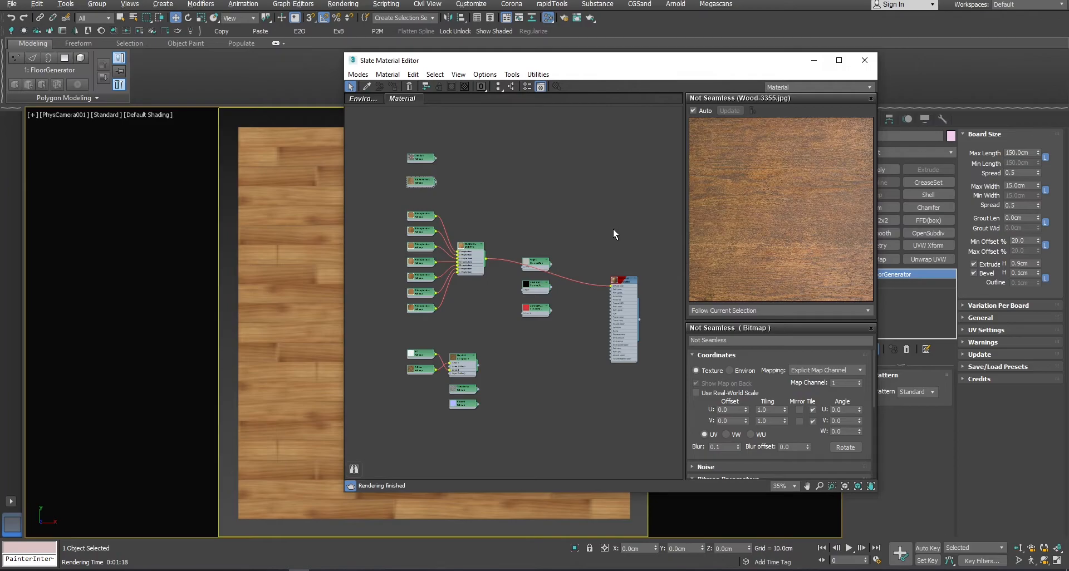
pyautogui.moveTo(564, 207)
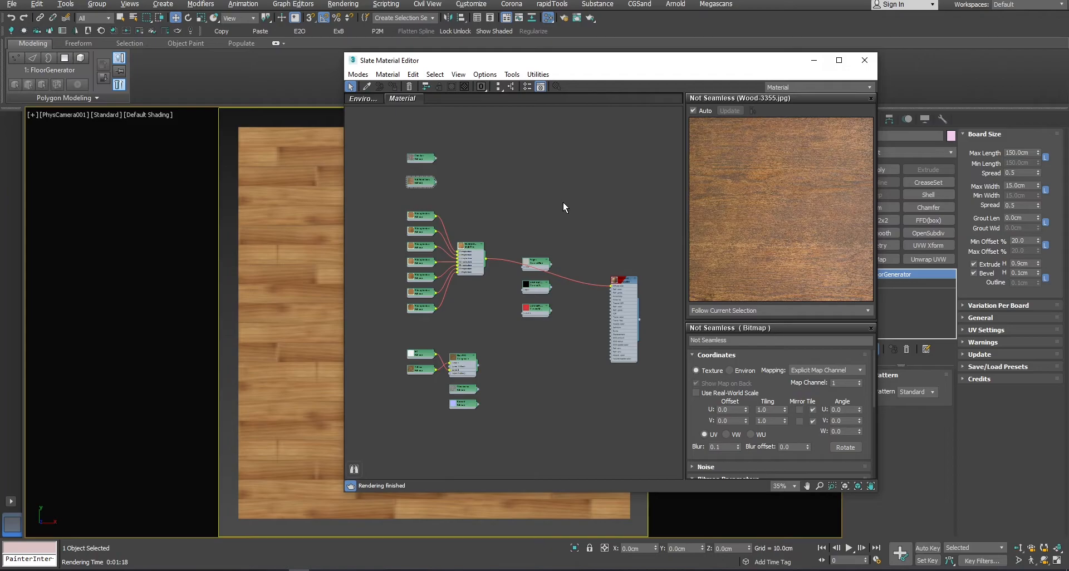
pyautogui.moveTo(439, 186)
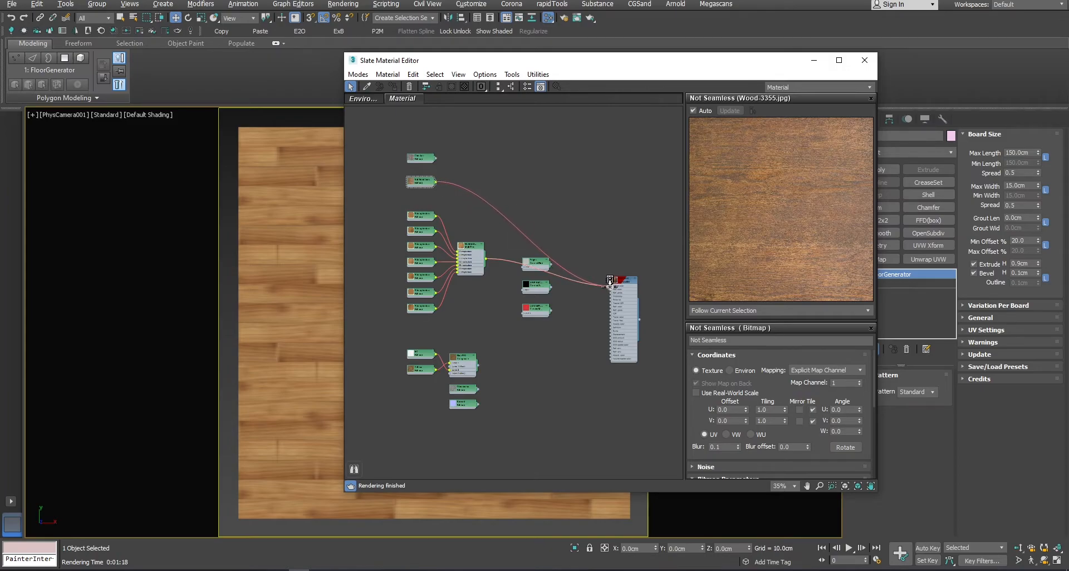
# - Wire the Not Seamless wood bitmap into the Corona material's Diffuse color
pyautogui.click(865, 60)
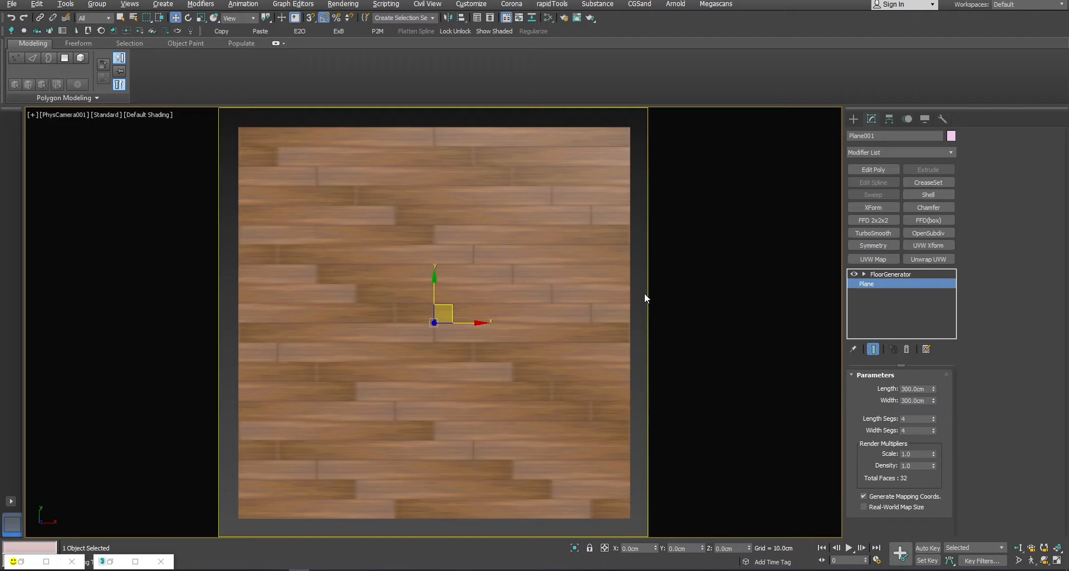
# - Hide the FloorGenerator planks and add a UVW Map modifier to the plane
pyautogui.click(873, 258)
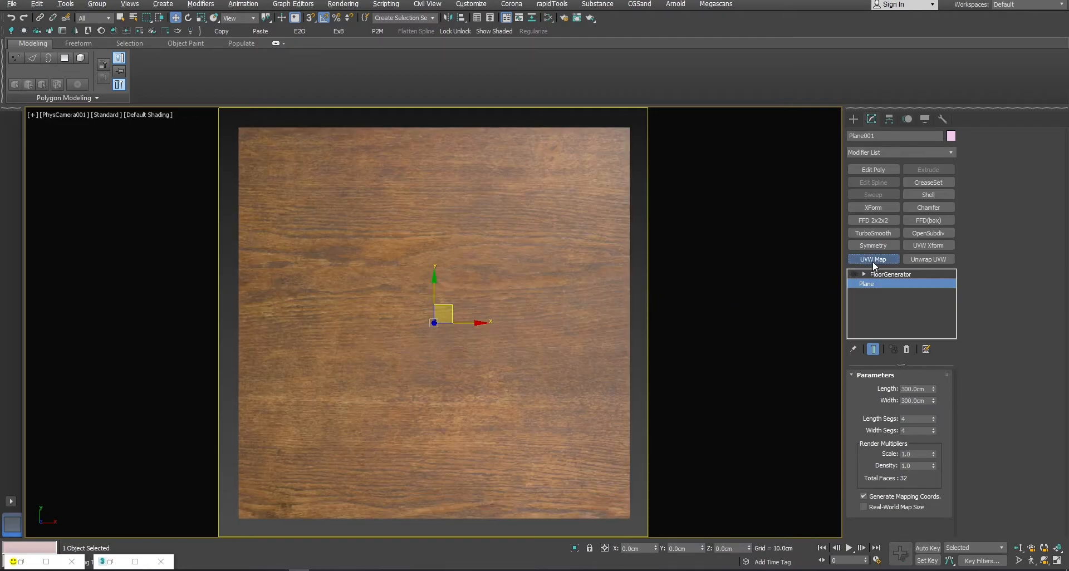
pyautogui.click(873, 259)
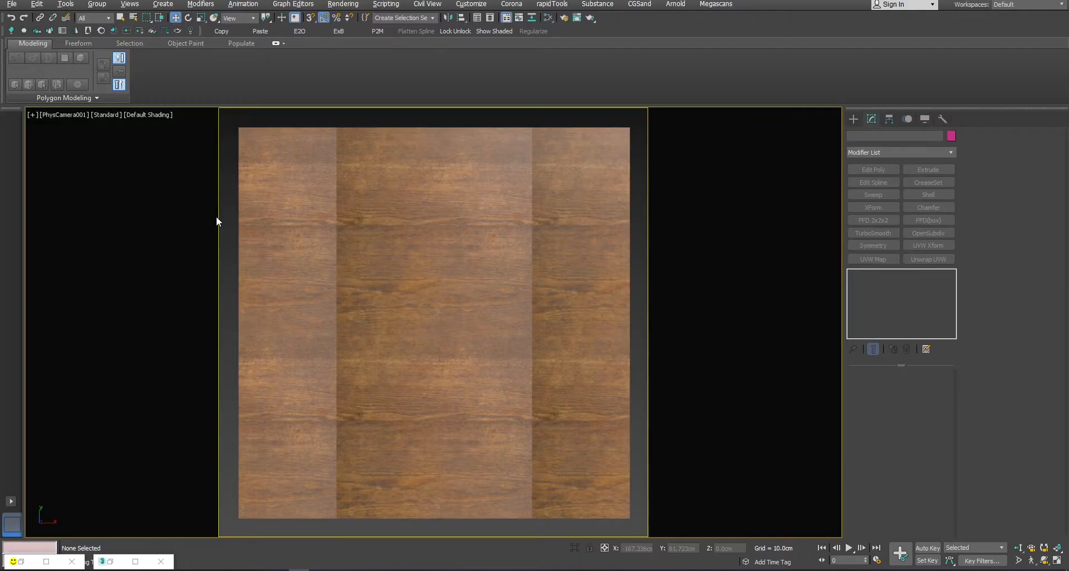
pyautogui.click(434, 322)
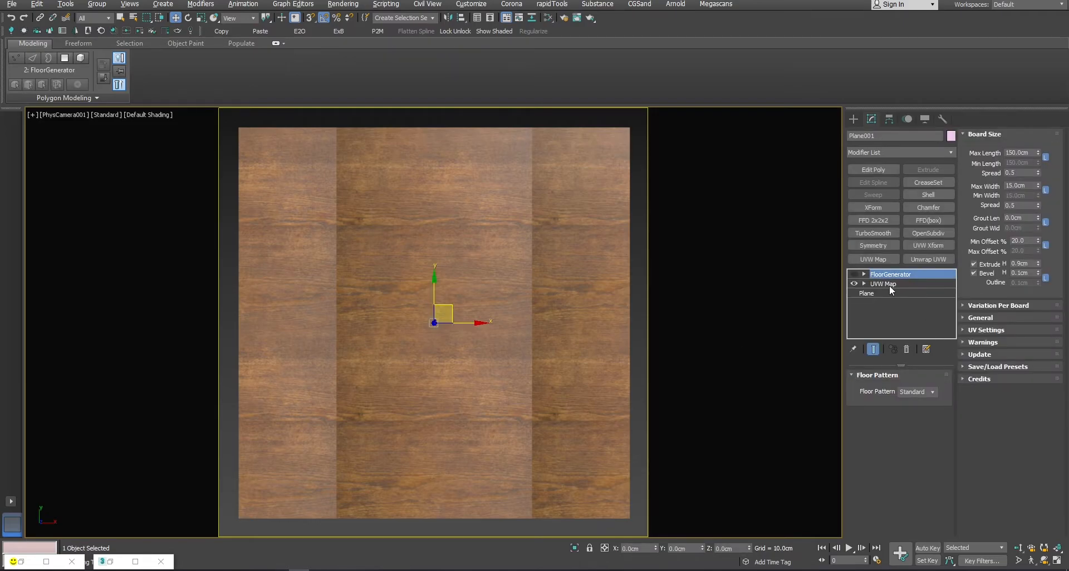
pyautogui.click(882, 284)
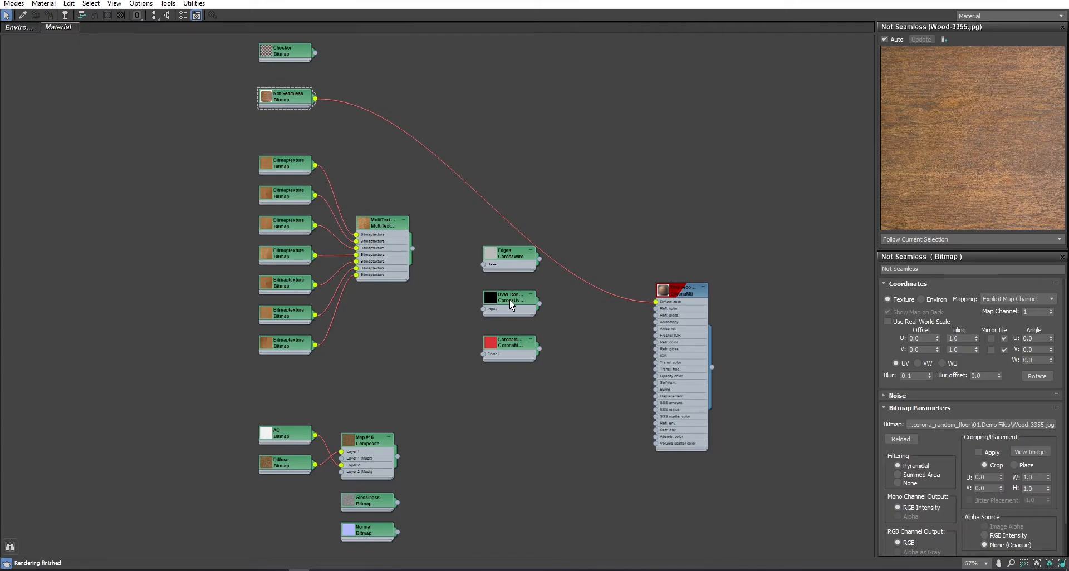
pyautogui.moveTo(515, 304)
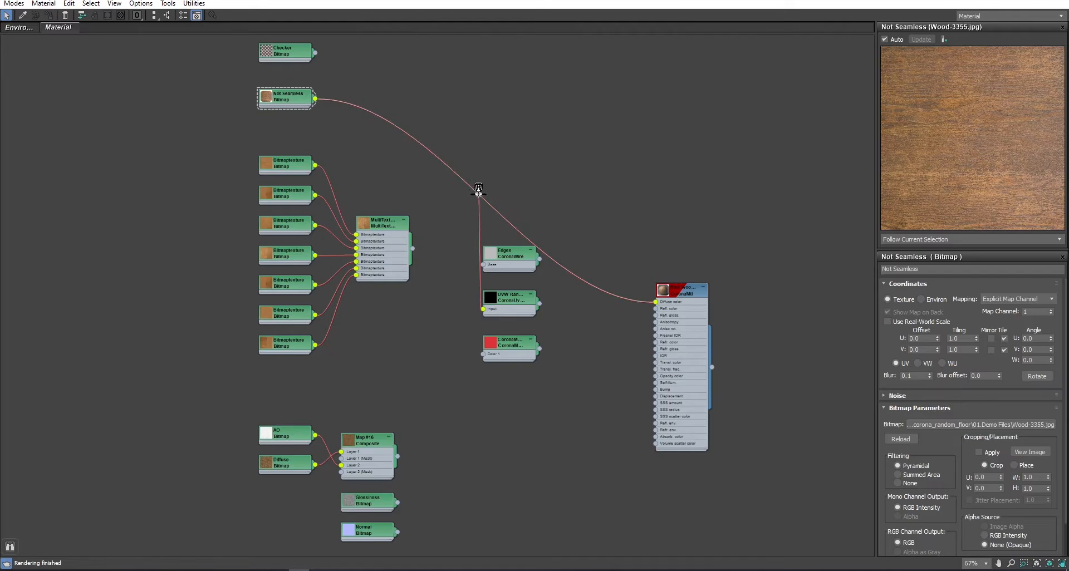
# - Route the Not Seamless map through the UVW Randomizer with U/V offset To set to 0.5
pyautogui.click(510, 297)
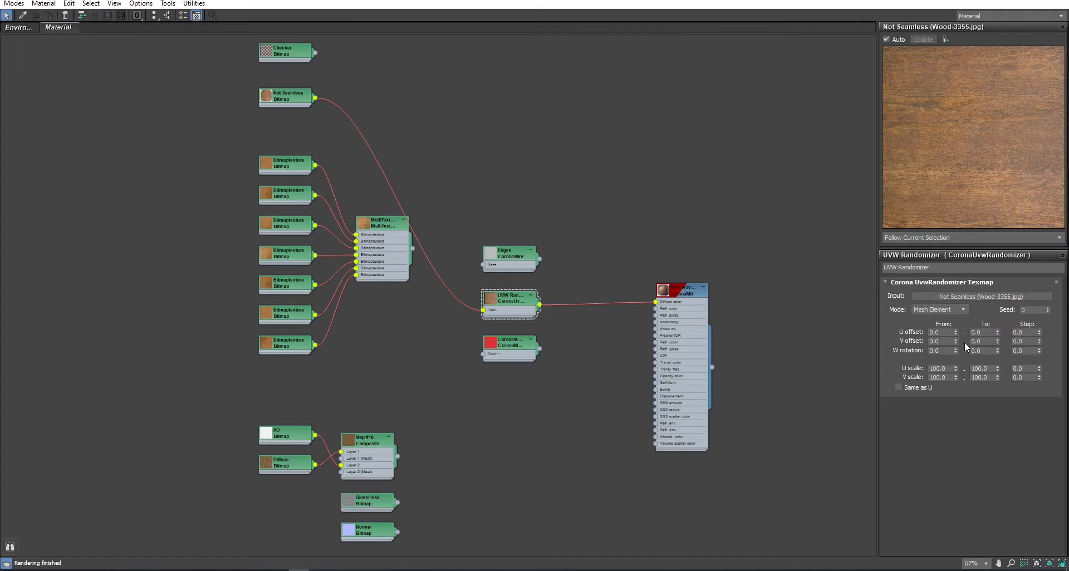
pyautogui.click(983, 341)
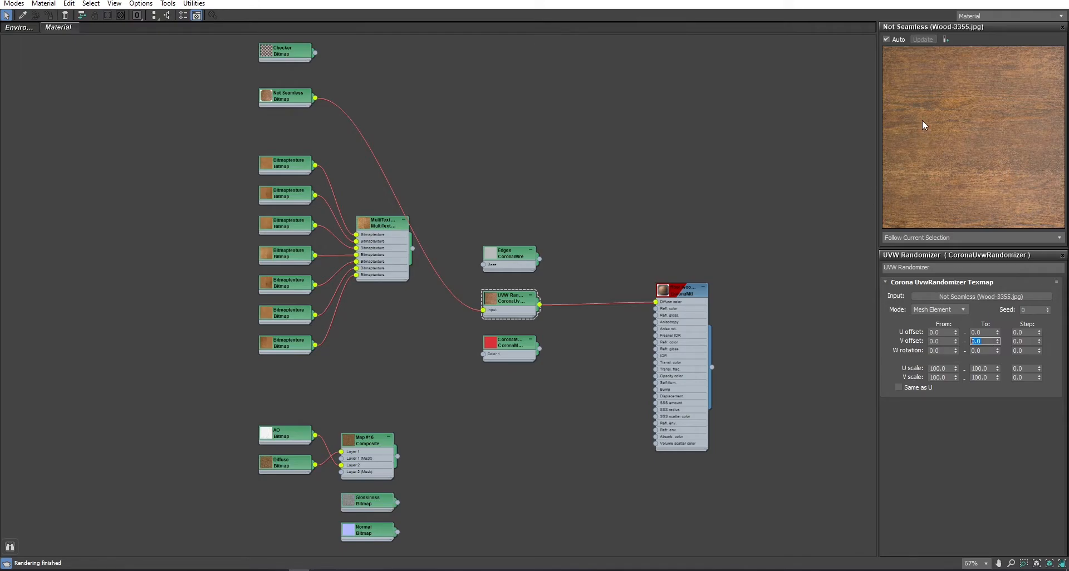
pyautogui.moveTo(1025, 124)
pyautogui.write('0.5')
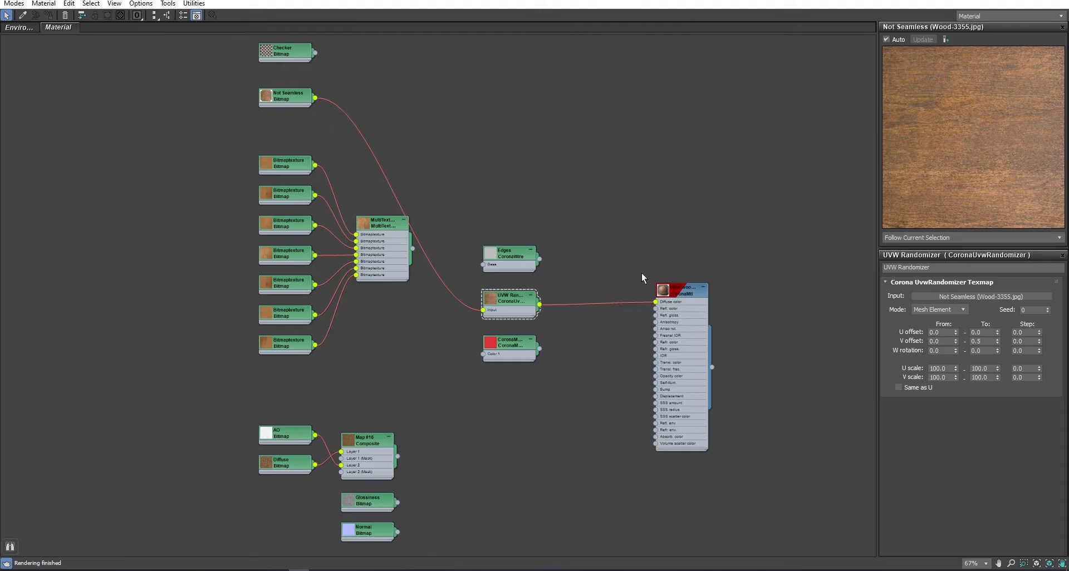
pyautogui.moveTo(352, 60)
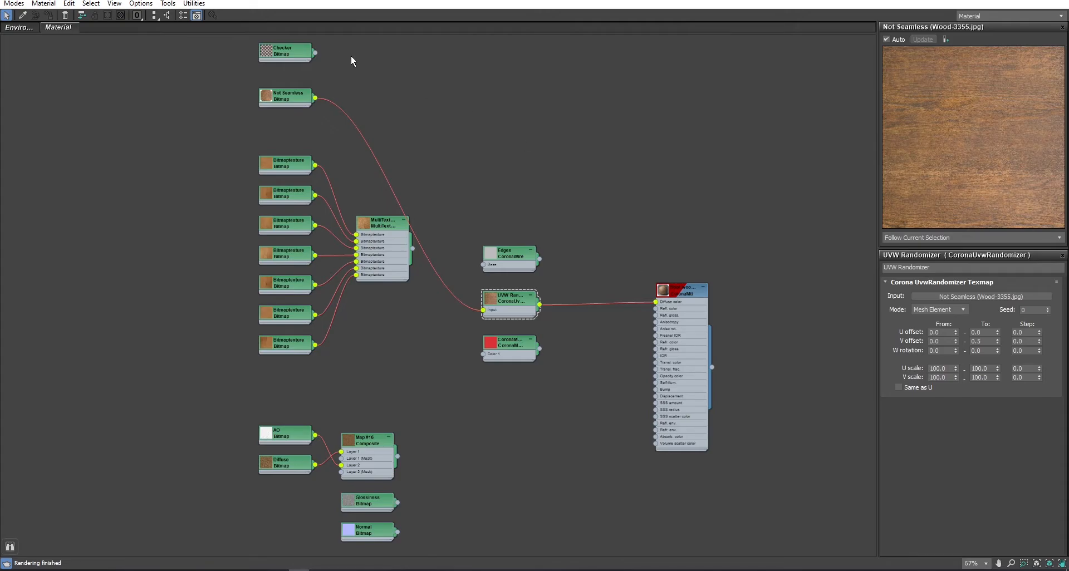
# - Feed the Checker map into Diffuse color and rotate it 45 degrees via Angle W
pyautogui.click(284, 51)
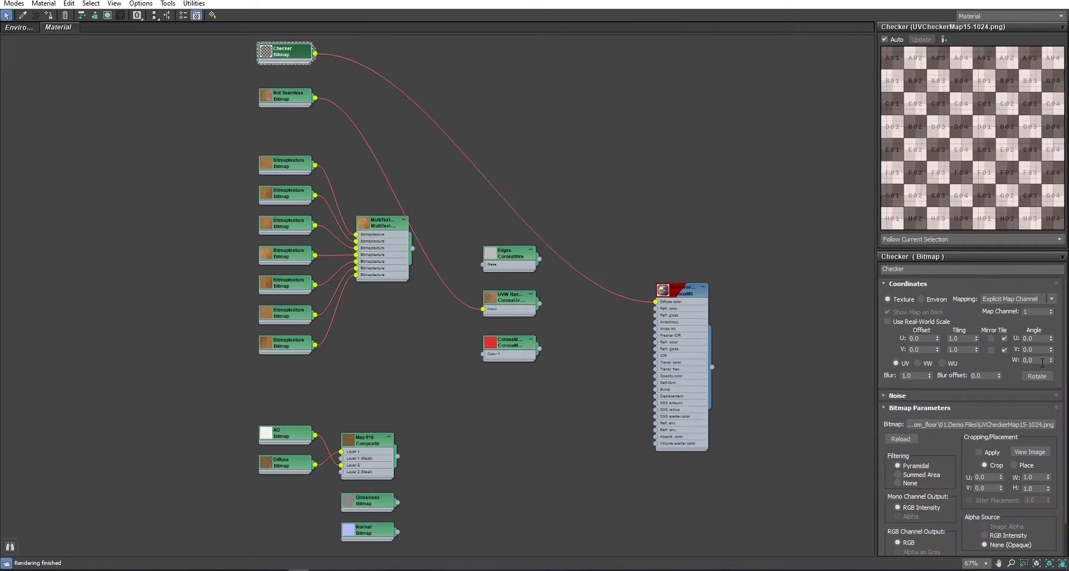
pyautogui.click(1034, 360)
pyautogui.write('45')
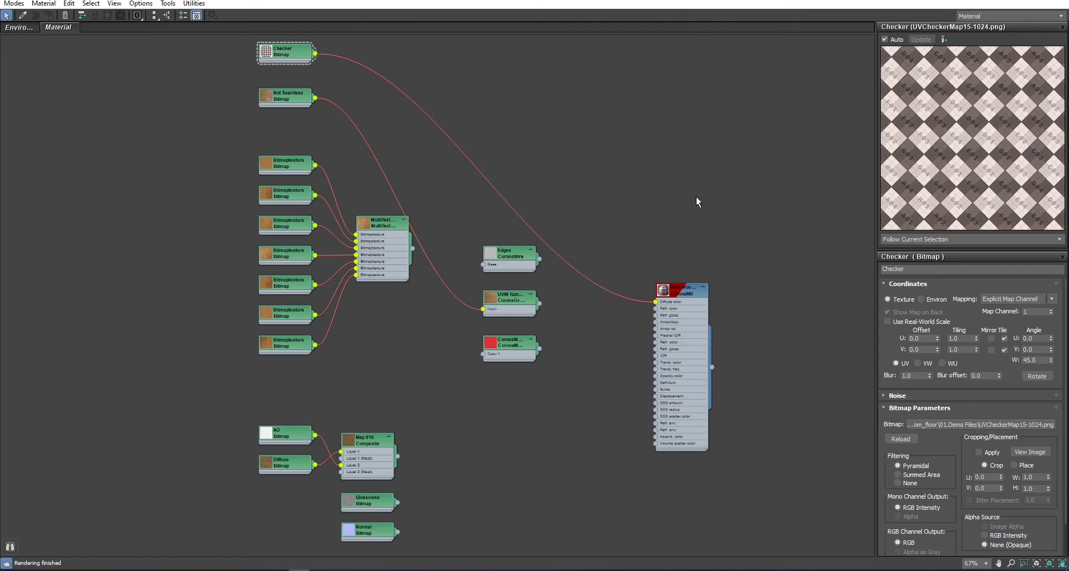
pyautogui.moveTo(288, 58)
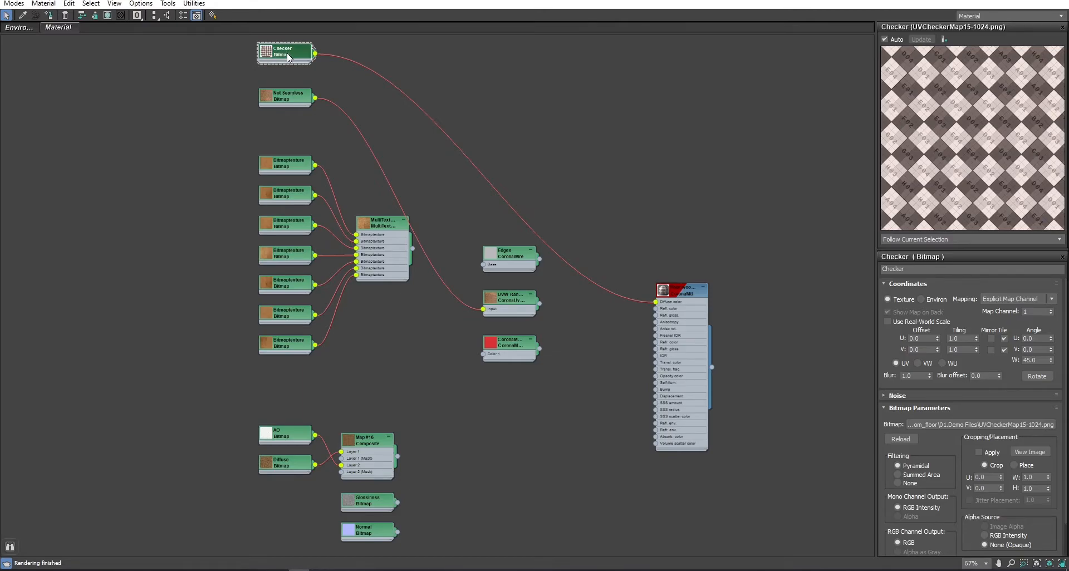
pyautogui.moveTo(902, 82)
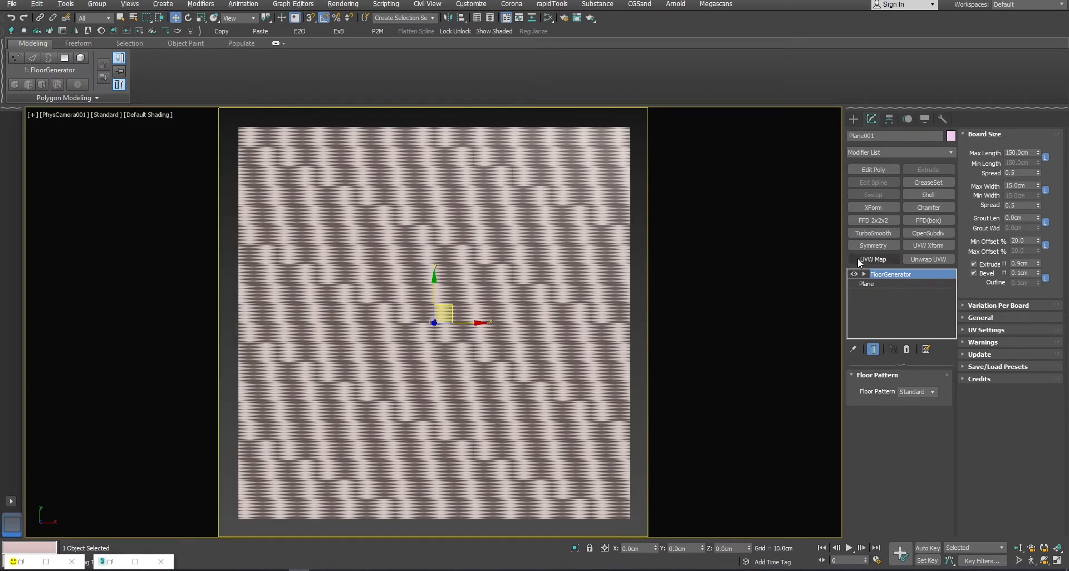
# - Bring up the Slate Material Editor showing the floor material network
pyautogui.click(874, 258)
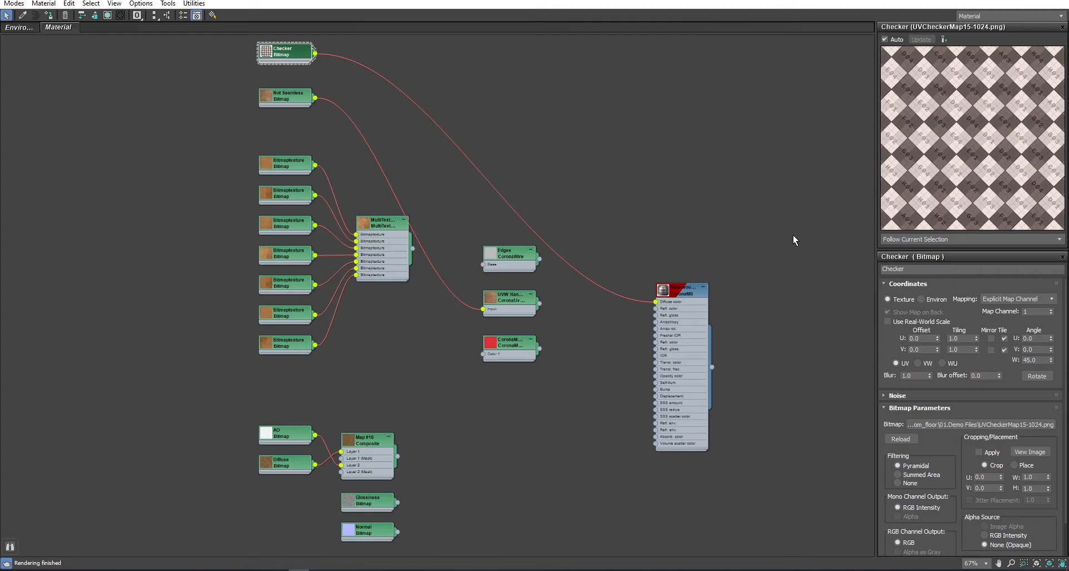
pyautogui.moveTo(478, 274)
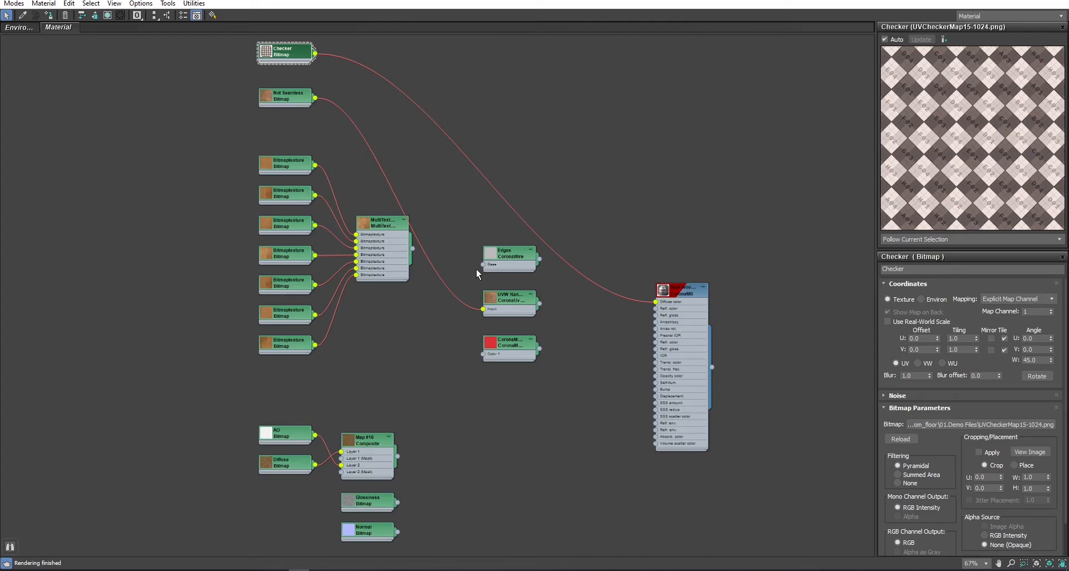
# - Wire the Checker bitmap into the Edges CoronaWire map, then select the UVW Randomizer
pyautogui.click(509, 254)
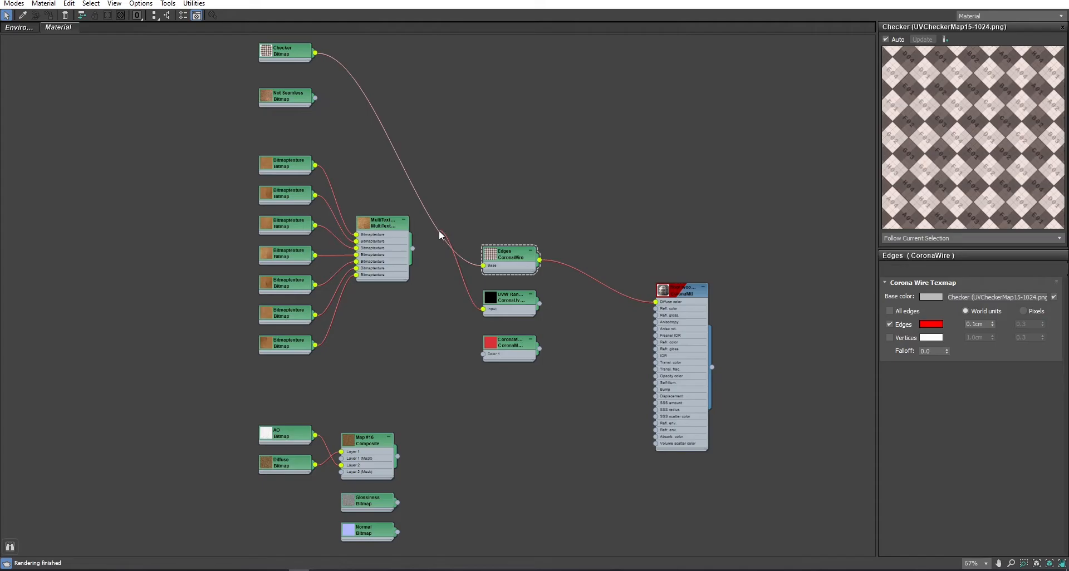
pyautogui.click(510, 299)
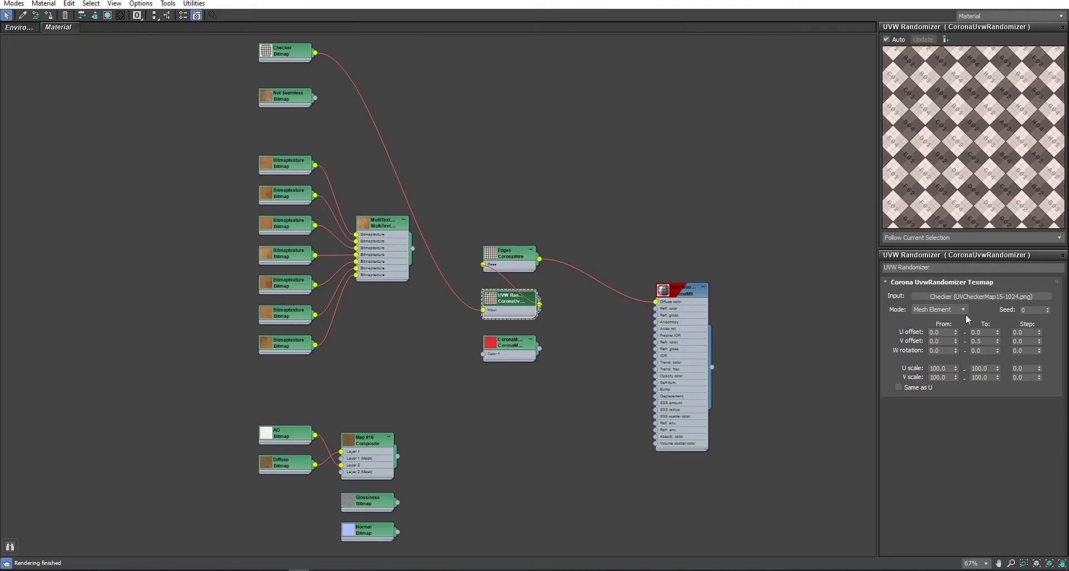
pyautogui.moveTo(967, 314)
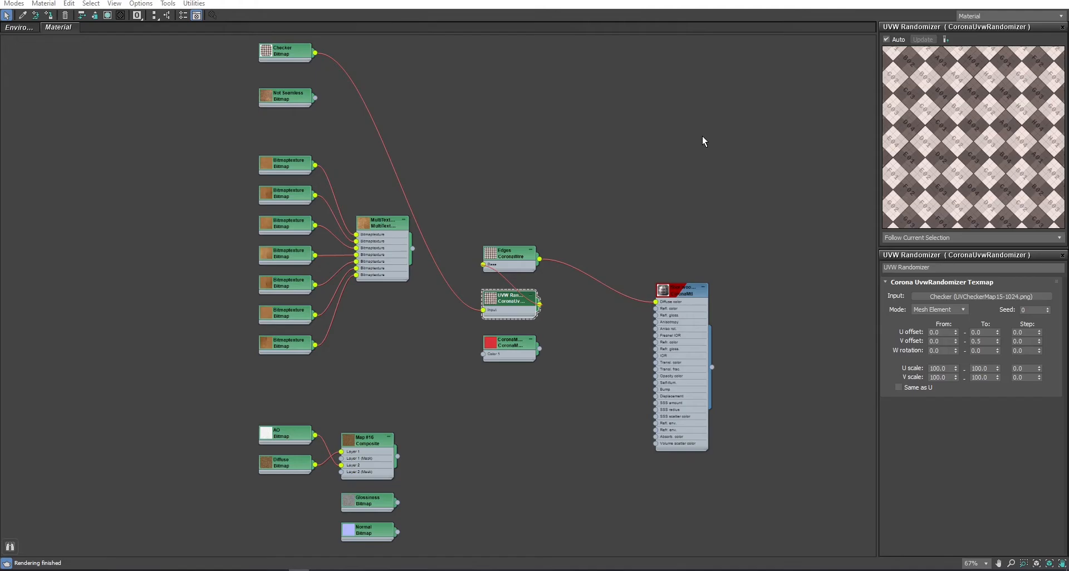
pyautogui.moveTo(702, 160)
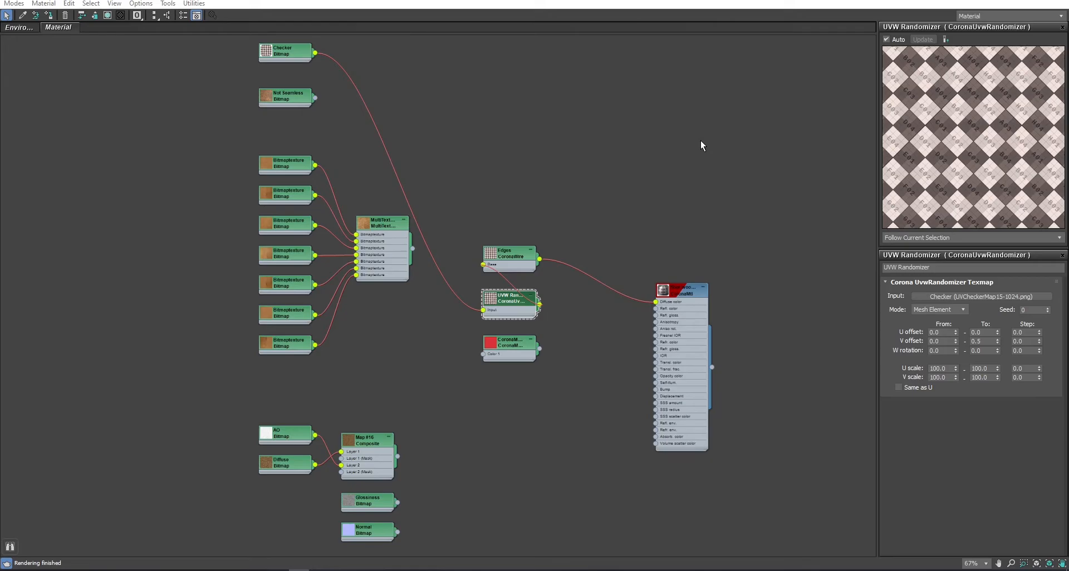
pyautogui.moveTo(322, 109)
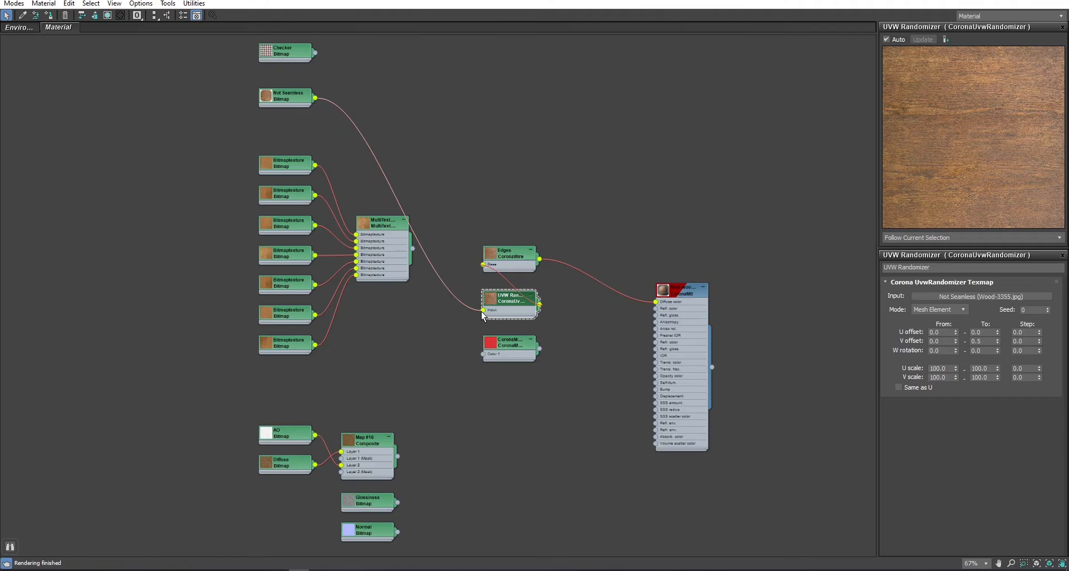
# - Select the Not Seamless wood map now feeding the UVW Randomizer
pyautogui.click(286, 96)
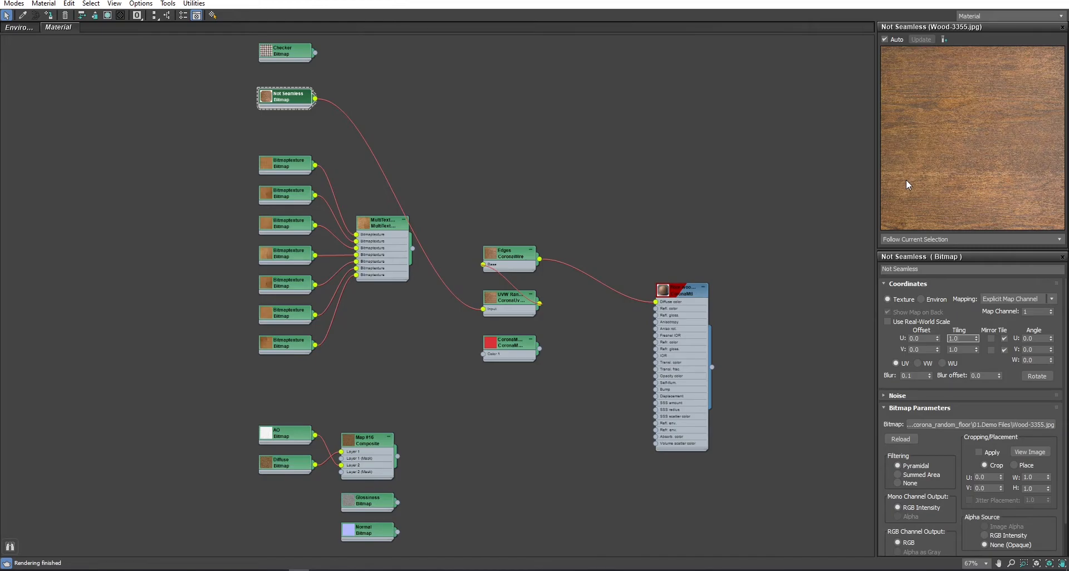
pyautogui.moveTo(974, 266)
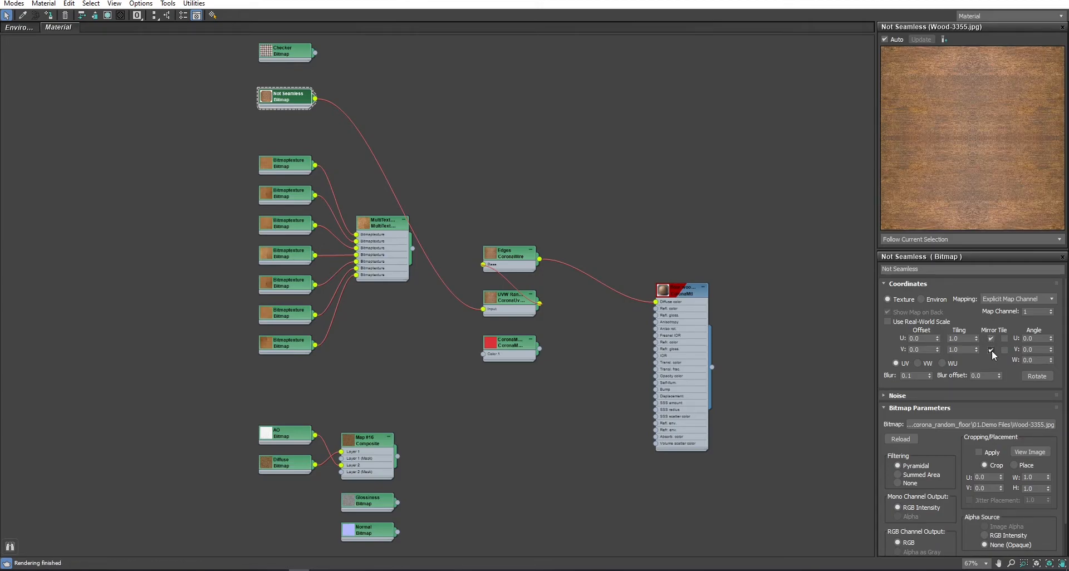
# - Mirror the Not Seamless map's tiling in U and V with V Tiling 0.5
pyautogui.click(991, 349)
pyautogui.write('0.5')
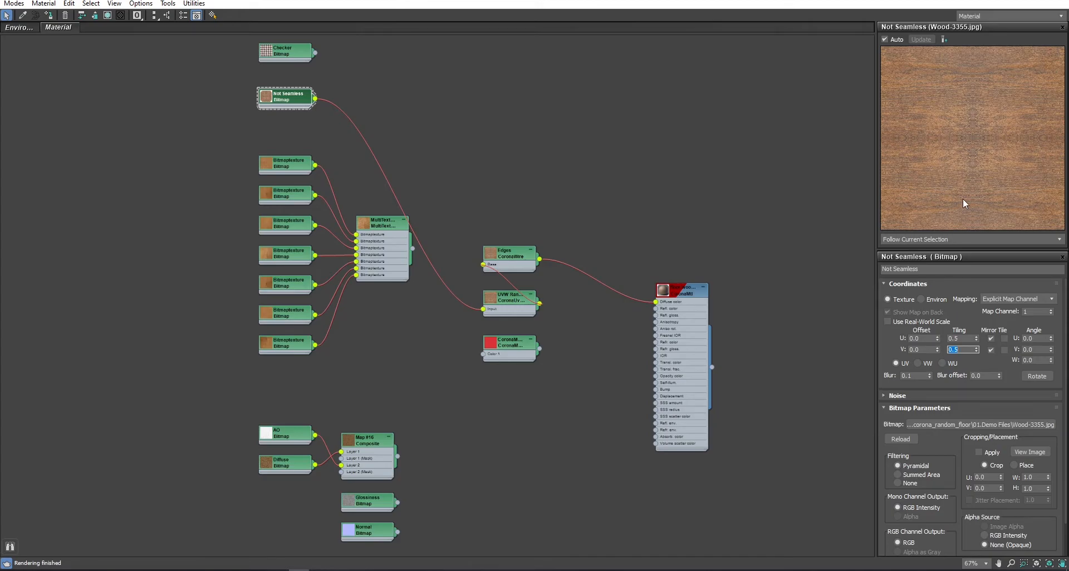
pyautogui.moveTo(985, 226)
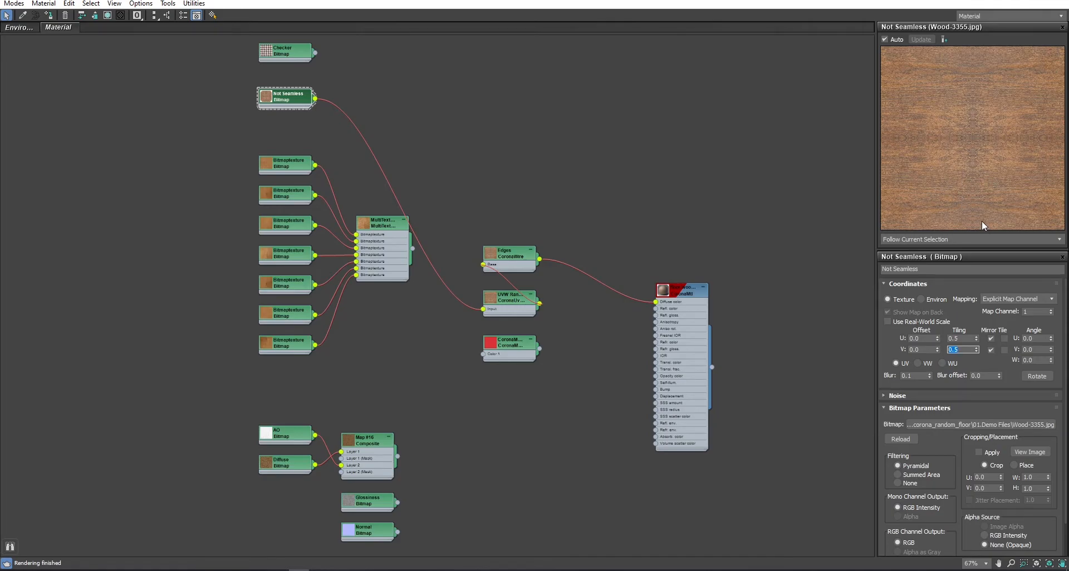
pyautogui.moveTo(296, 100)
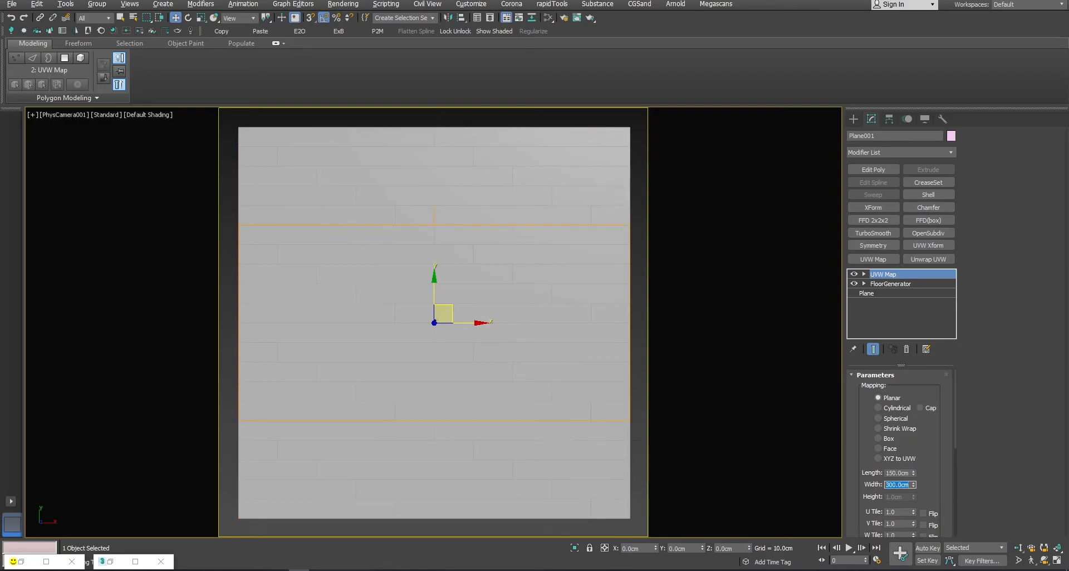
# - Give the plane's planar UVW Map modifier a mapping size of 150 cm
pyautogui.write('150.0cm')
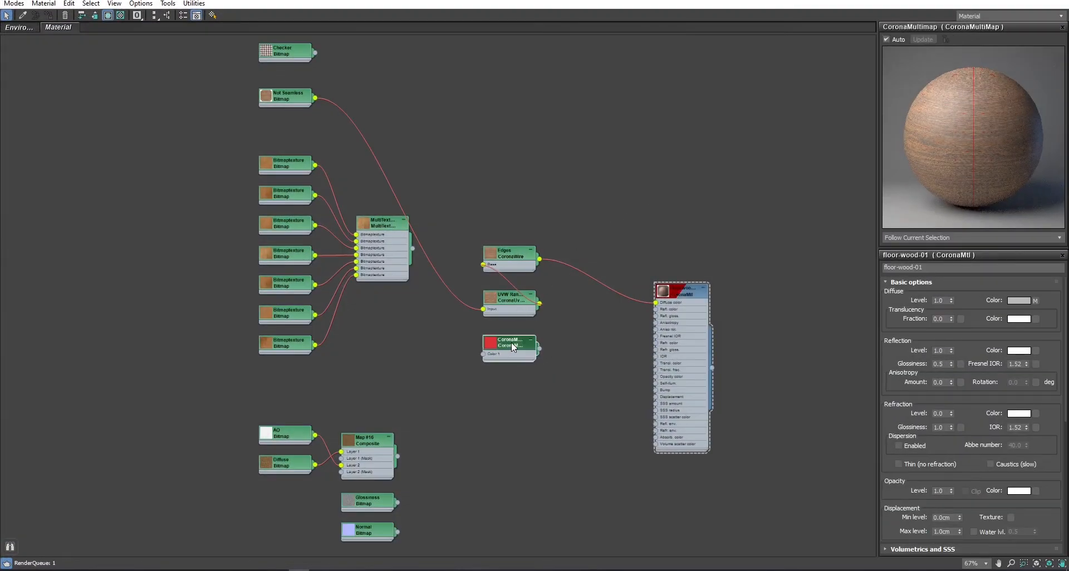
# - Show the CoronaMultimap's settings, revealing Material ID mode with one colour slot
pyautogui.click(510, 344)
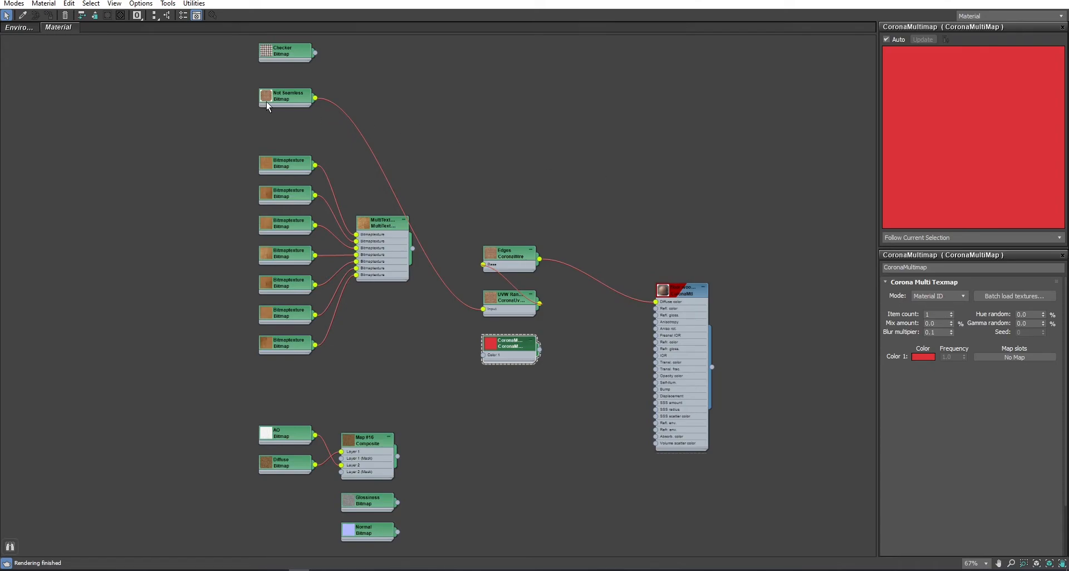
pyautogui.moveTo(276, 99)
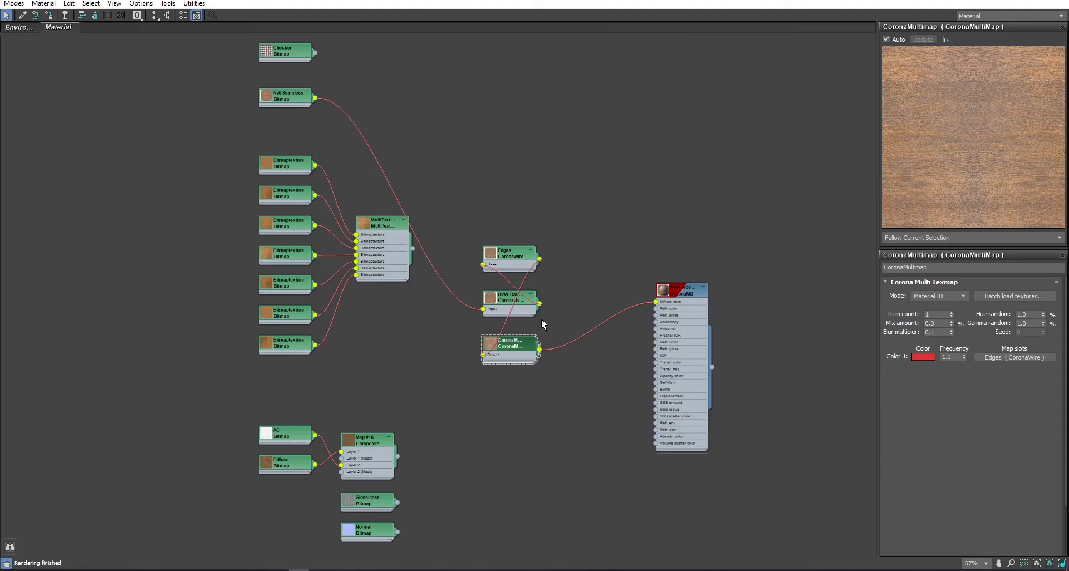
# - Tile the Not Seamless wood map at 0.5, remove the Edges wire map, and feed UVW Randomizer into CoronaMultimap Color 1
pyautogui.click(287, 98)
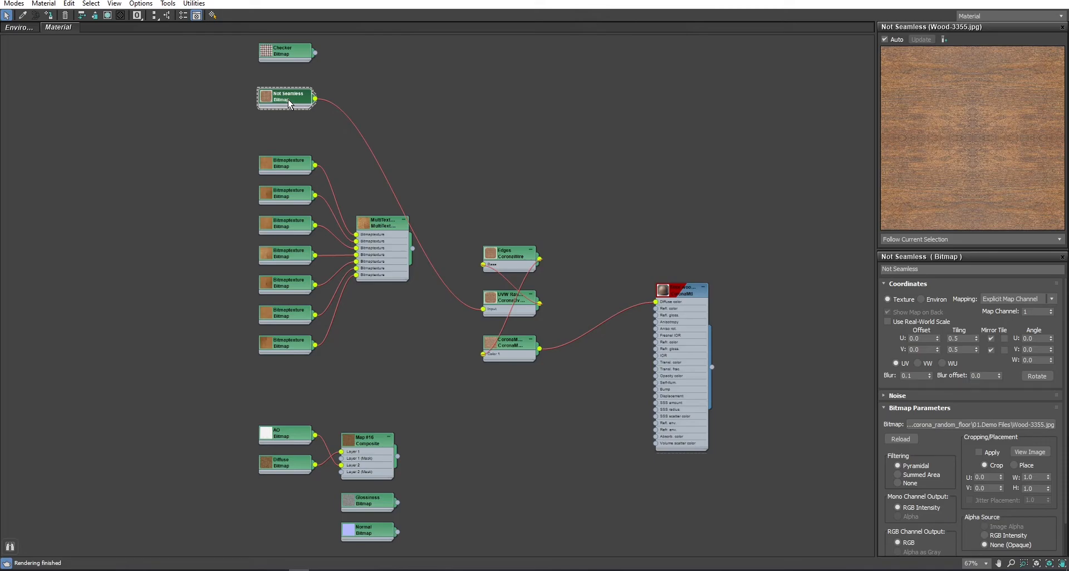
pyautogui.click(510, 256)
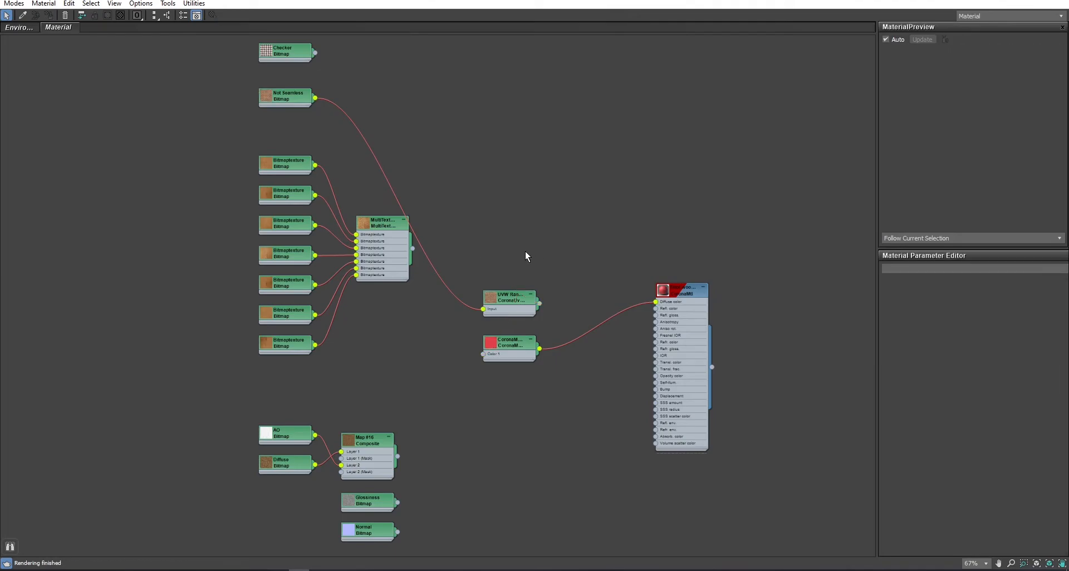
pyautogui.click(511, 342)
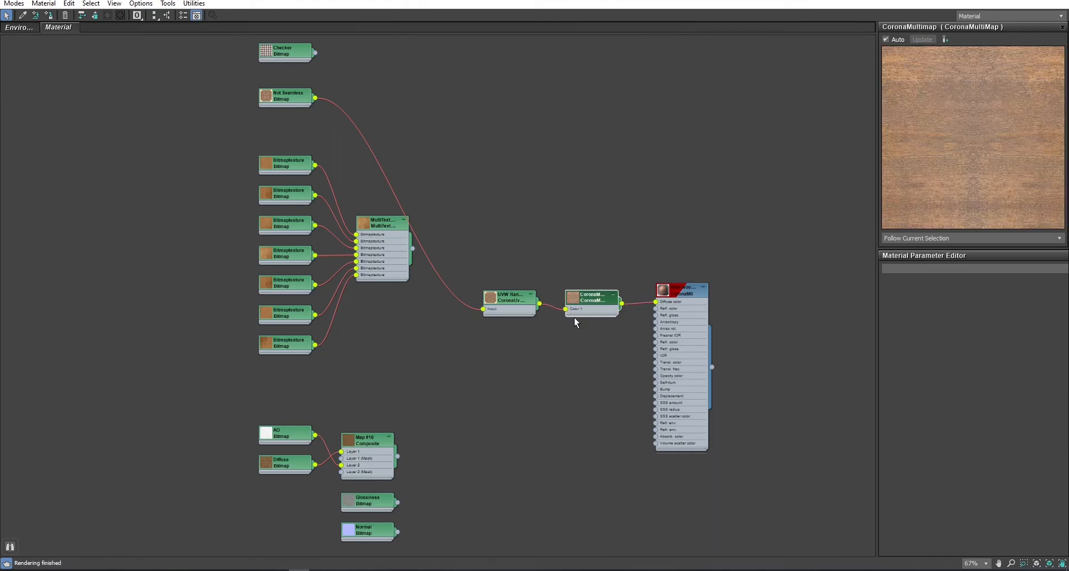
pyautogui.click(592, 297)
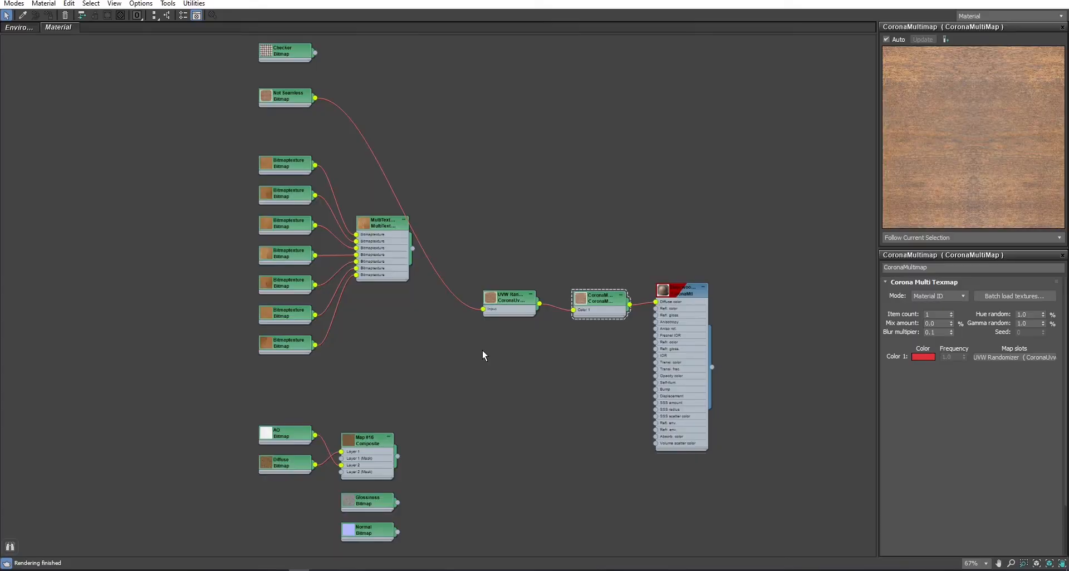
pyautogui.moveTo(489, 352)
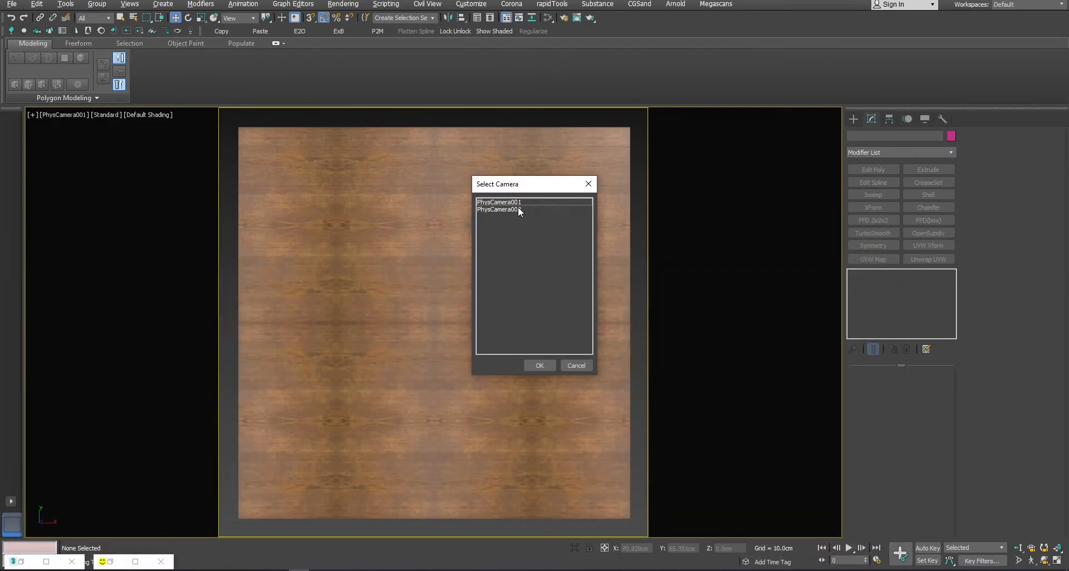
# - View the box on the randomized plank floor through PhysCamera002
pyautogui.click(540, 365)
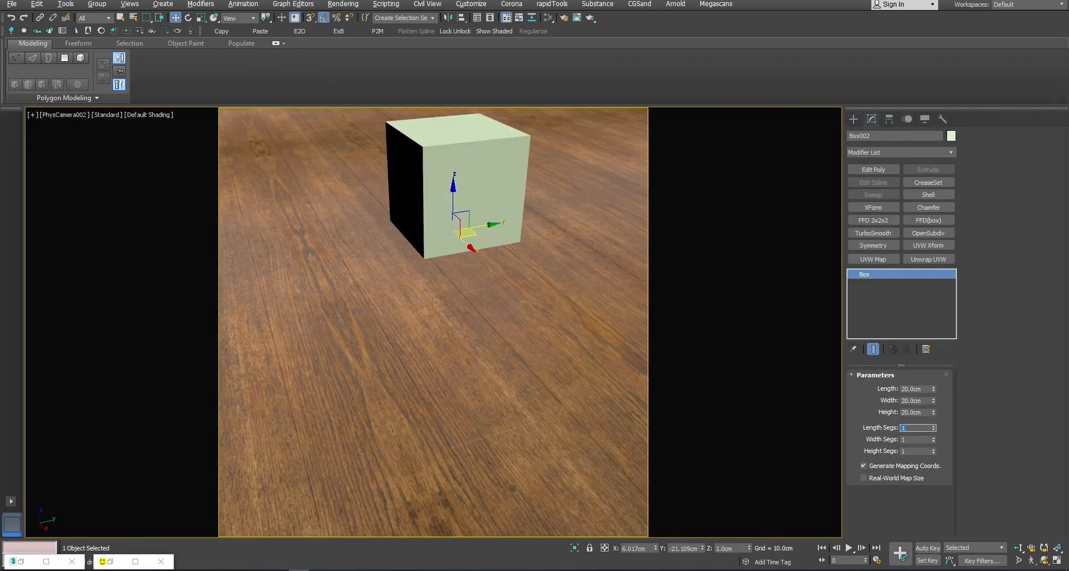
pyautogui.click(929, 207)
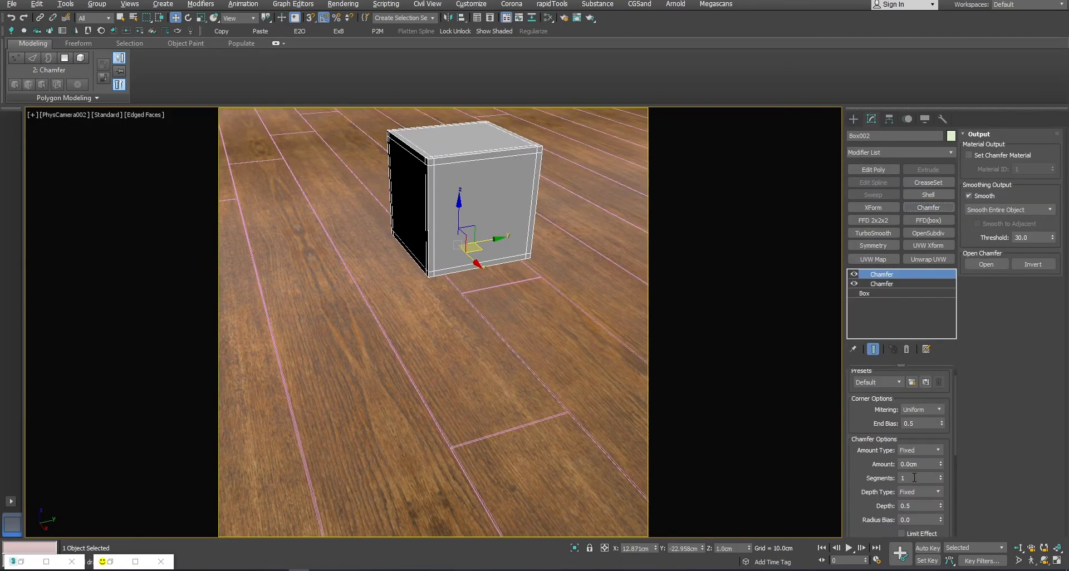